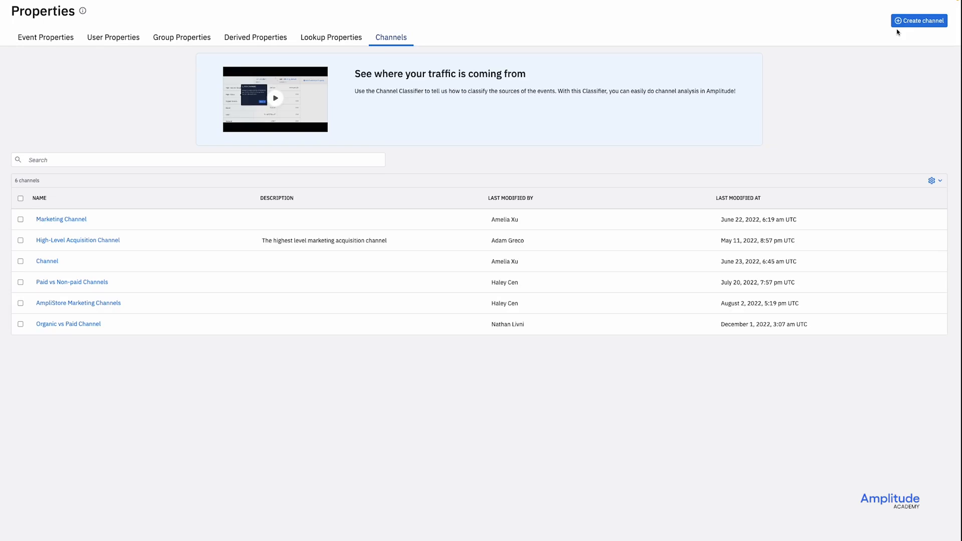
- Create a new channel classifier prefilled with the default utm_medium and referring_domain rules
click(46, 260)
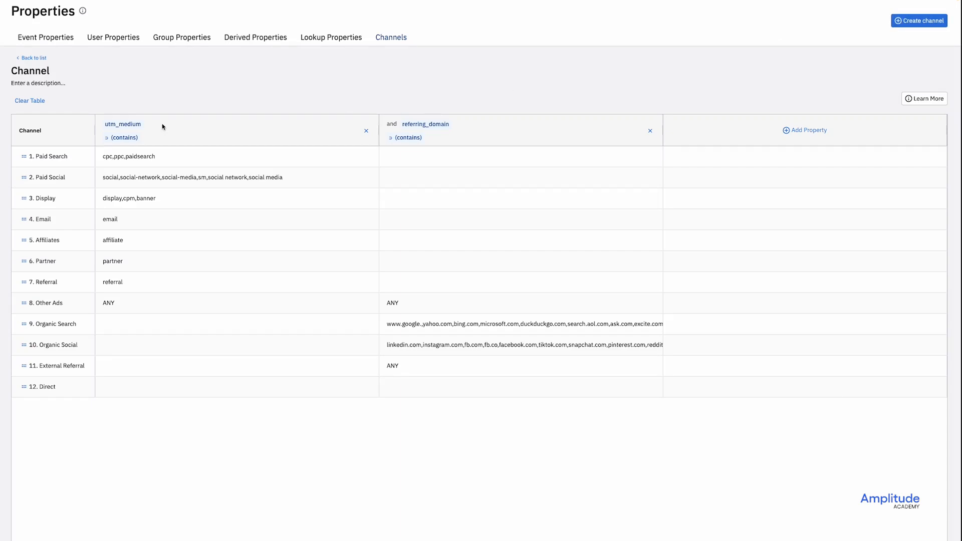
- Switch both classifier columns to UTM Source, the second using 'does not contain'
click(124, 137)
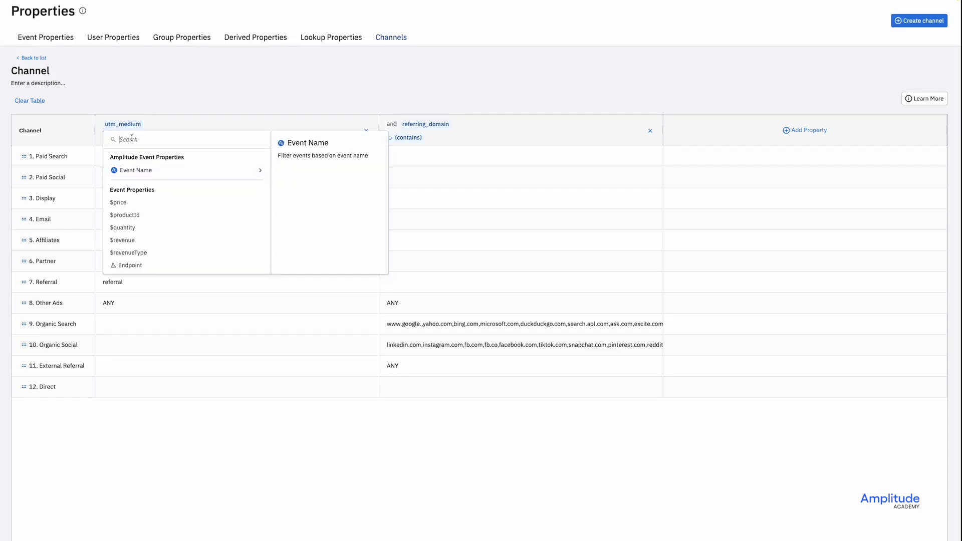
text(UTM s)
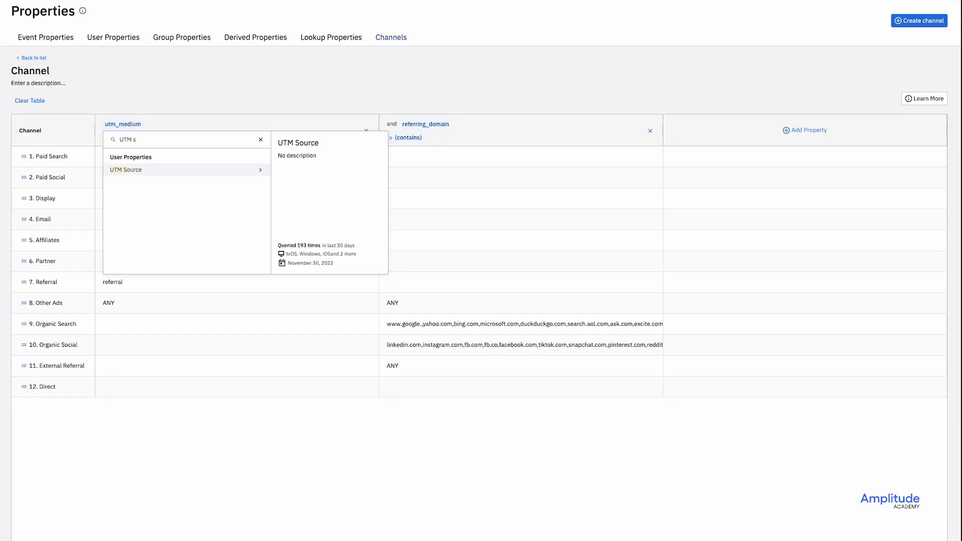
click(126, 170)
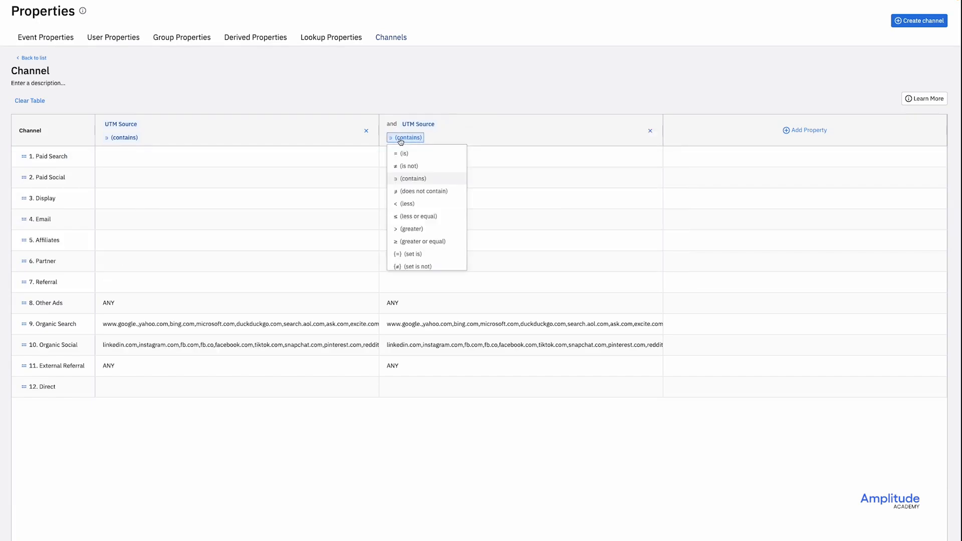
click(424, 191)
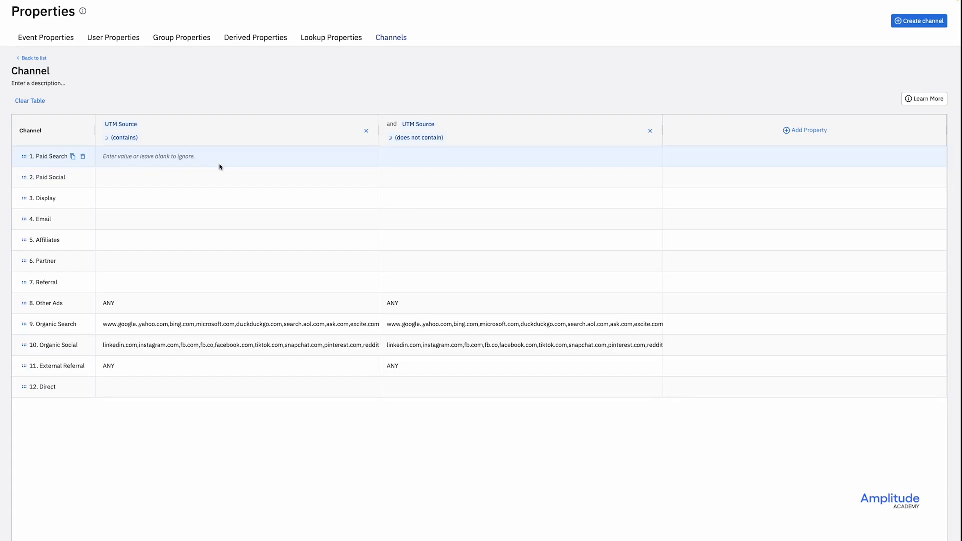
- Rename the Paid Social row and enter sources cpc,ppc,paid_search and linked_learning
double_click(49, 155)
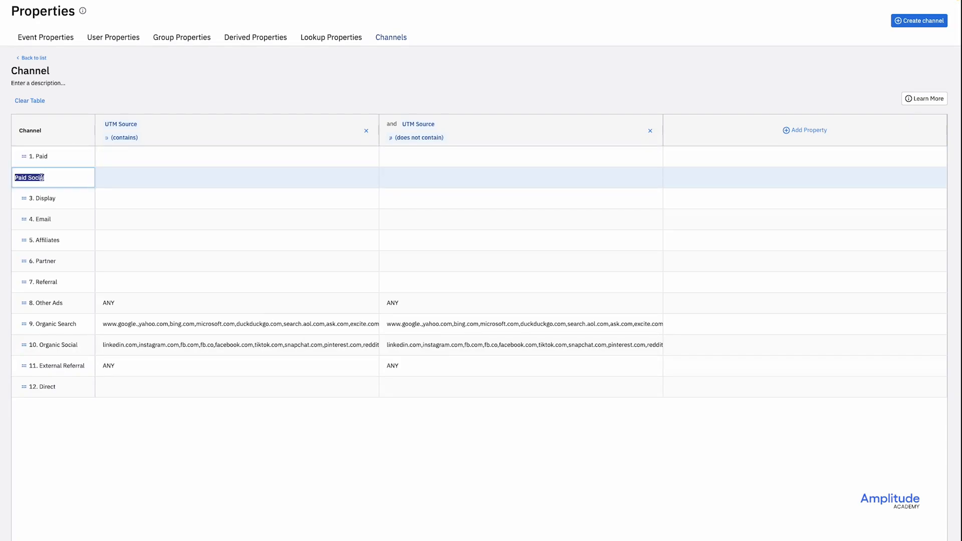
text(Non Paid)
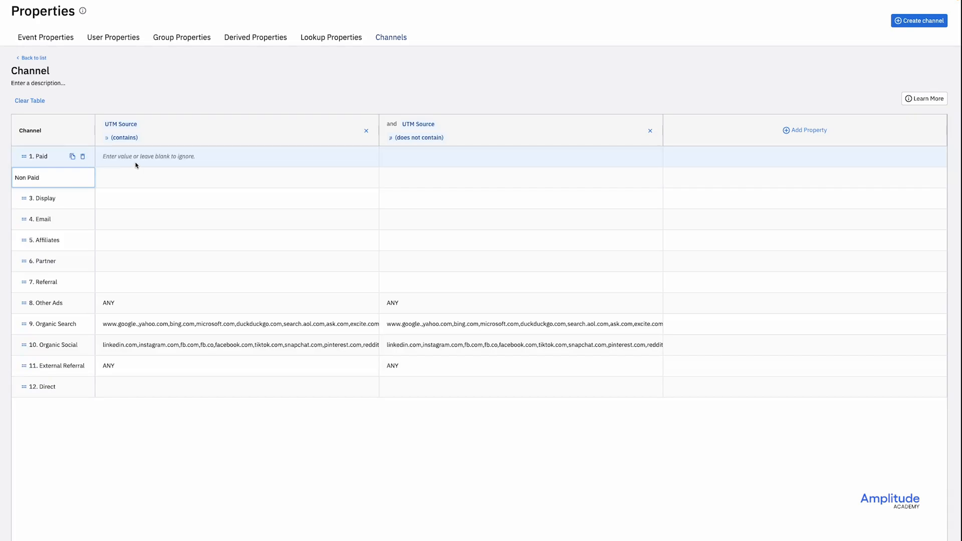
click(237, 156)
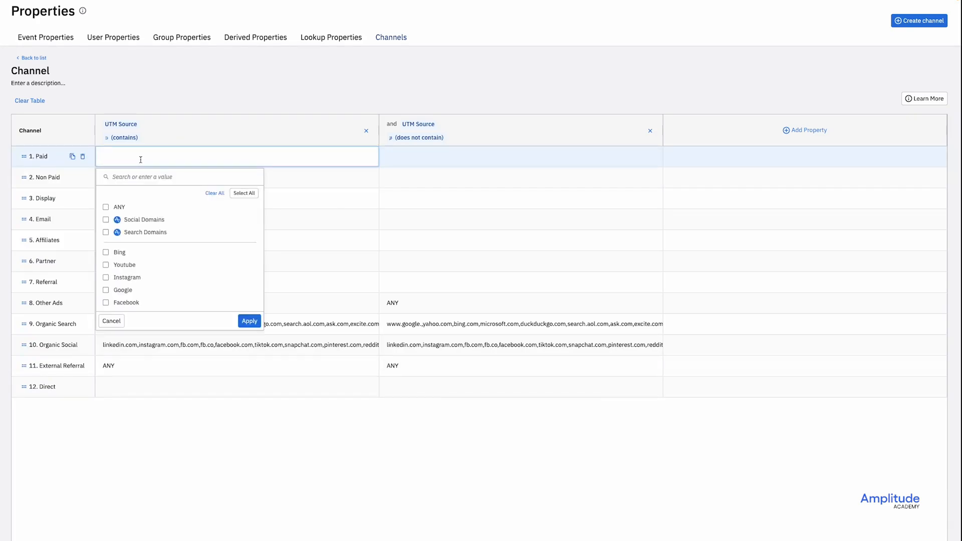
text(cpc,ppc,paid_search)
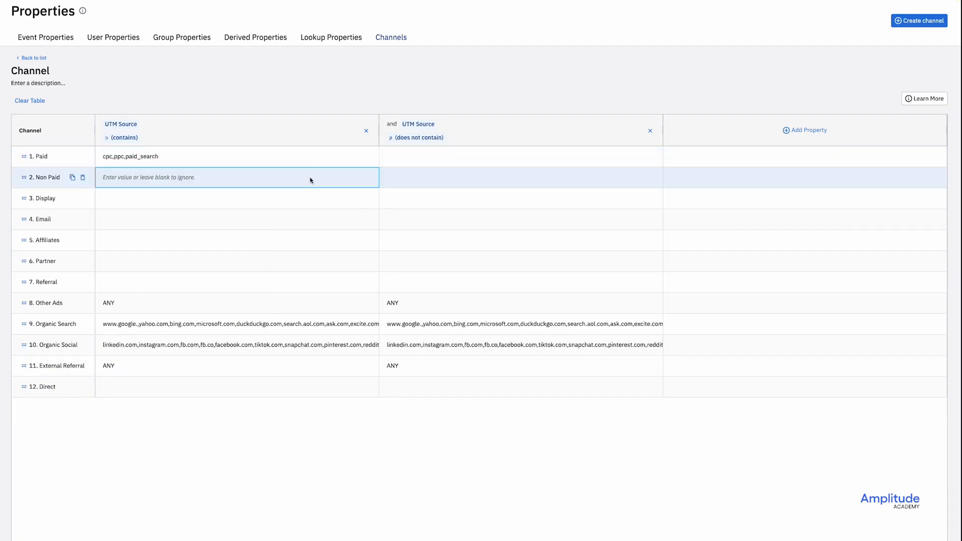
click(236, 177)
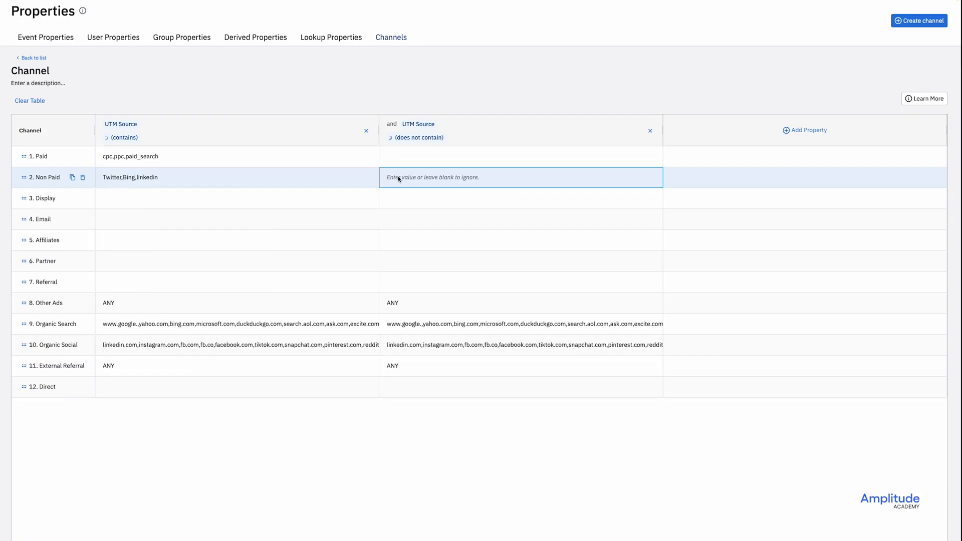
text(linked_learning)
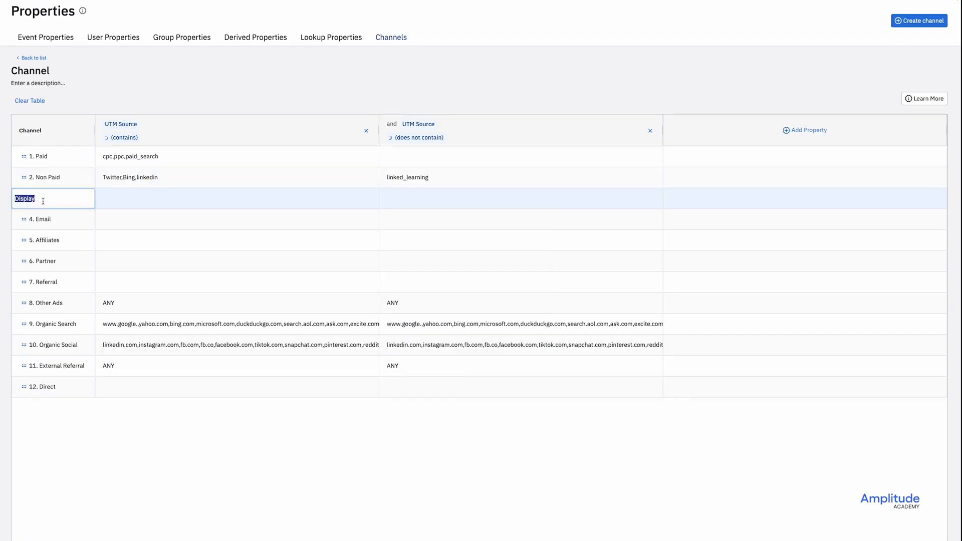
- Relabel the next rows Paid or Non Paid and give one row the source email
text(Pa)
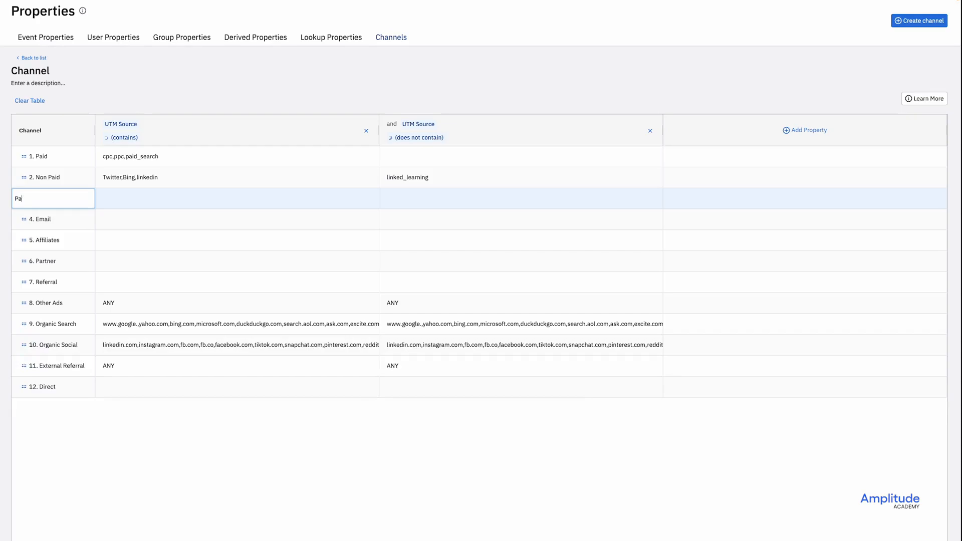
click(236, 198)
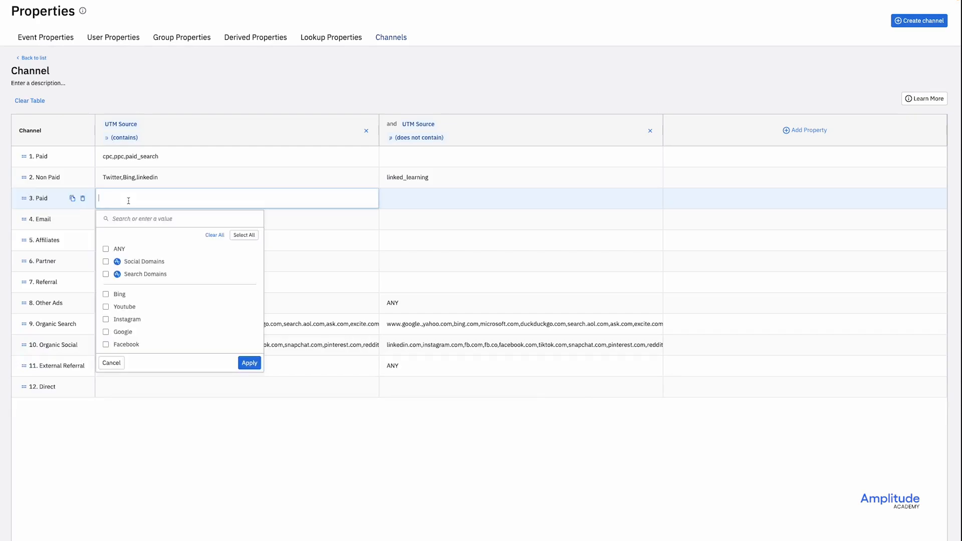
click(106, 344)
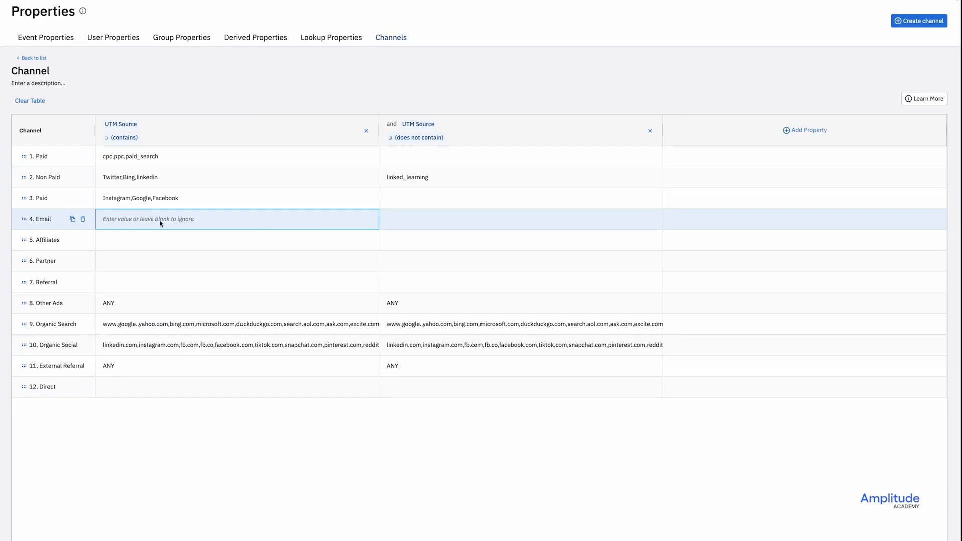
text(Non Paid)
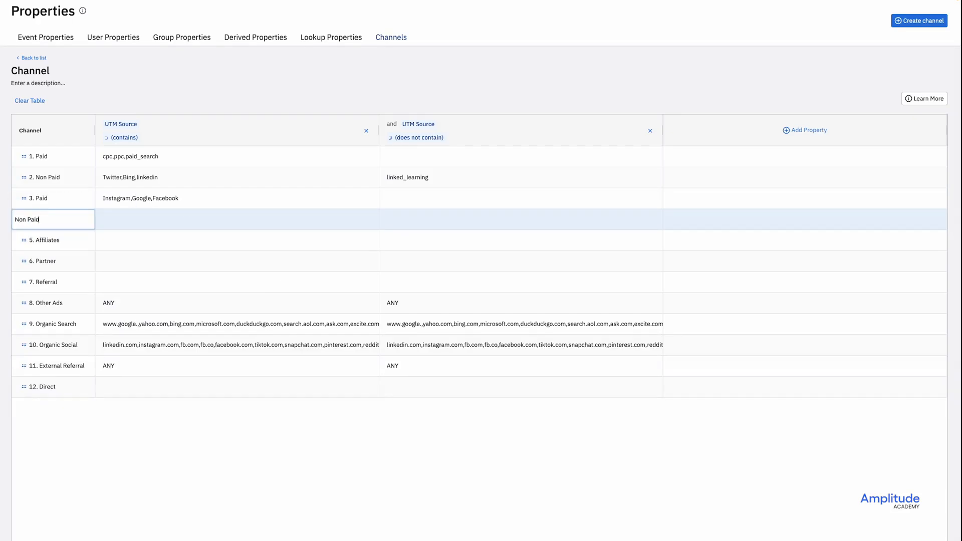
click(236, 219)
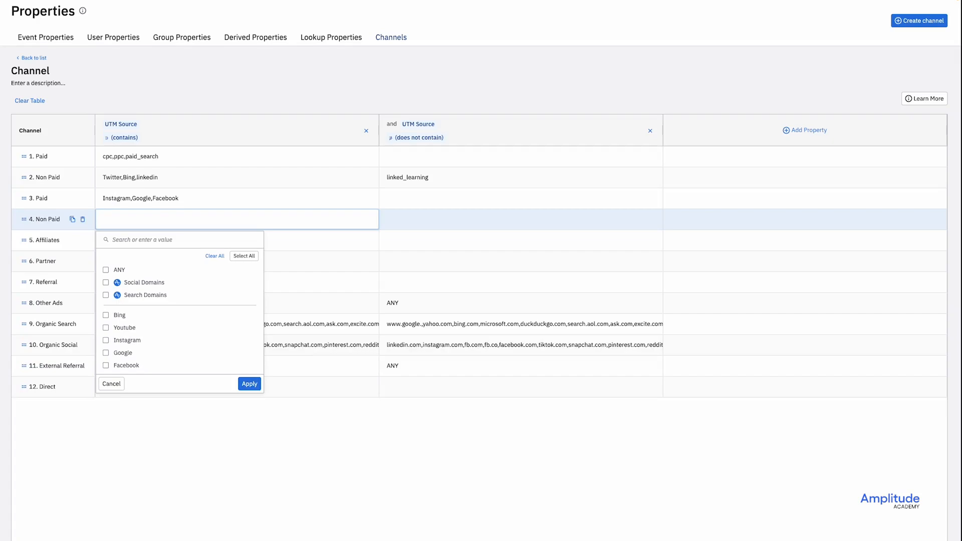
text(email)
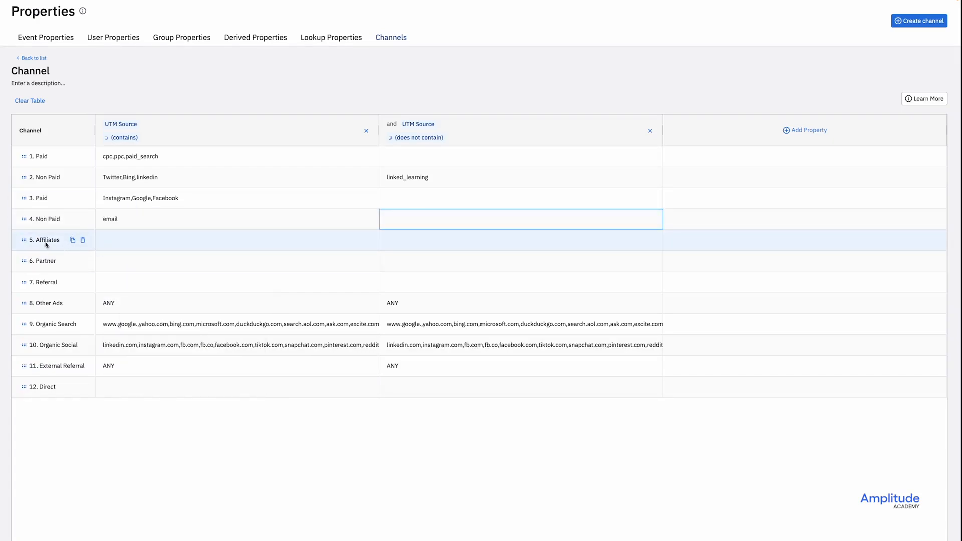
text(Direct)
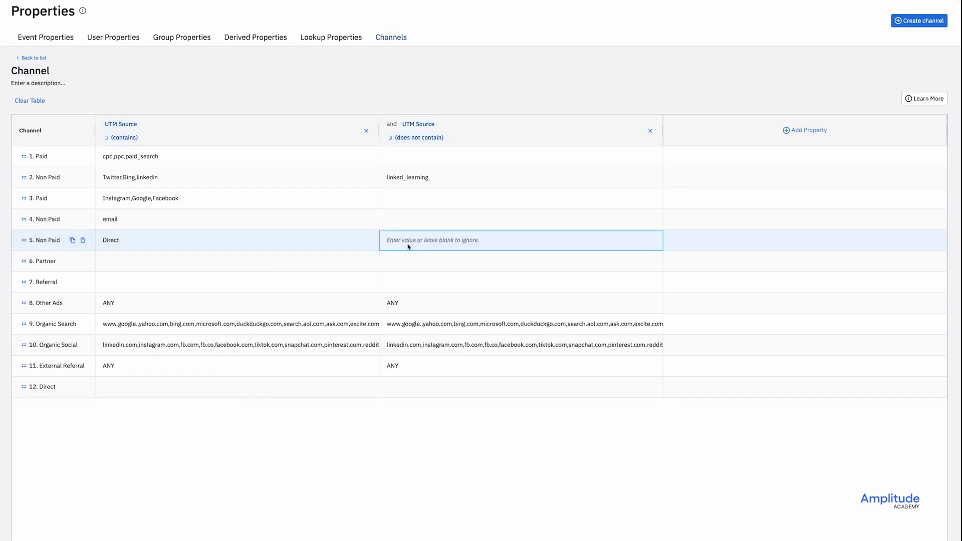
text(Non)
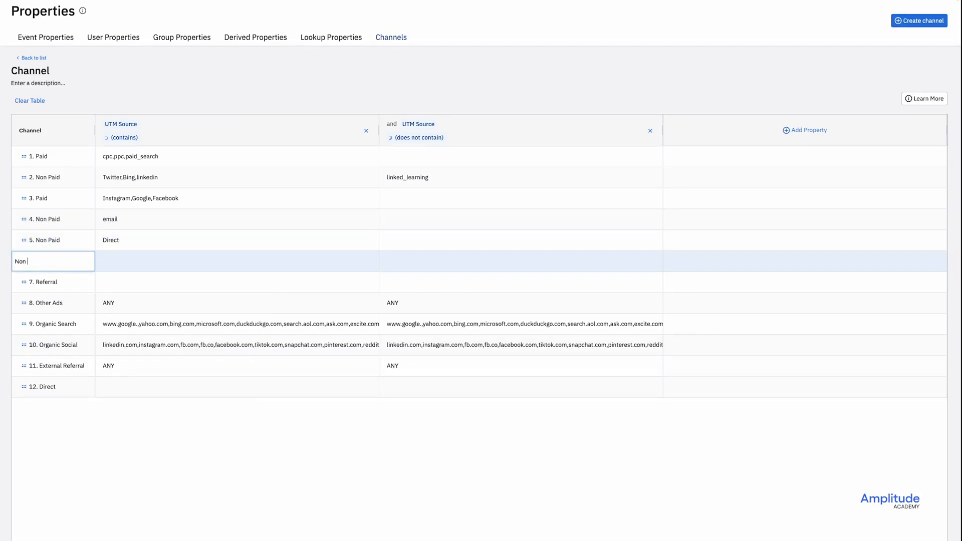
click(236, 260)
text(partner,referral,affiliate)
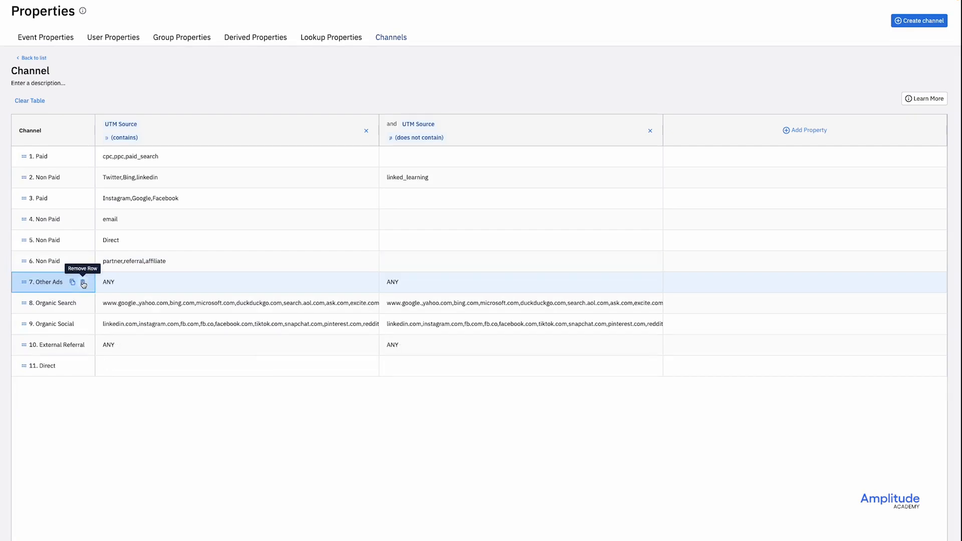
- Delete leftover default rows, rename Other Ads to Non Paid, and title the classifier 'Paid vs. Non-paid Channels'
click(83, 284)
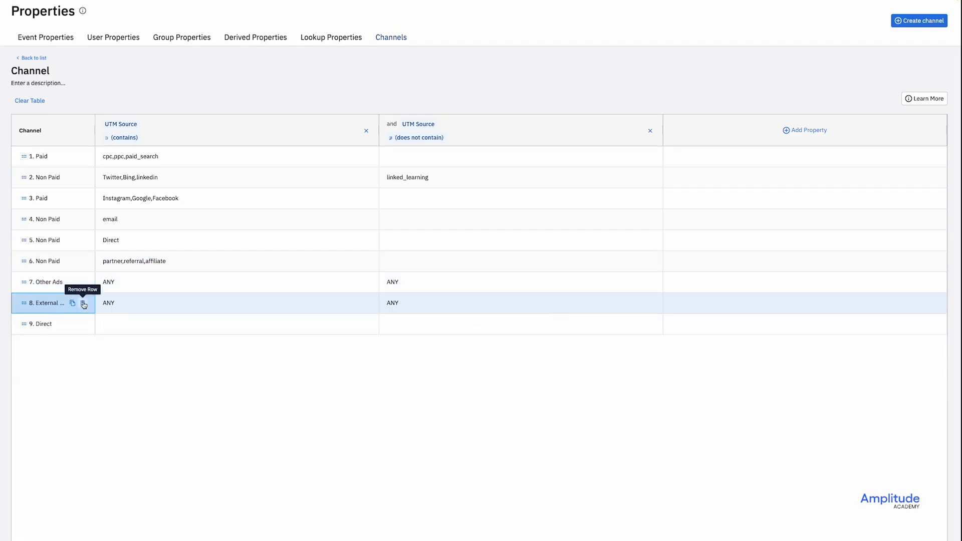
click(84, 305)
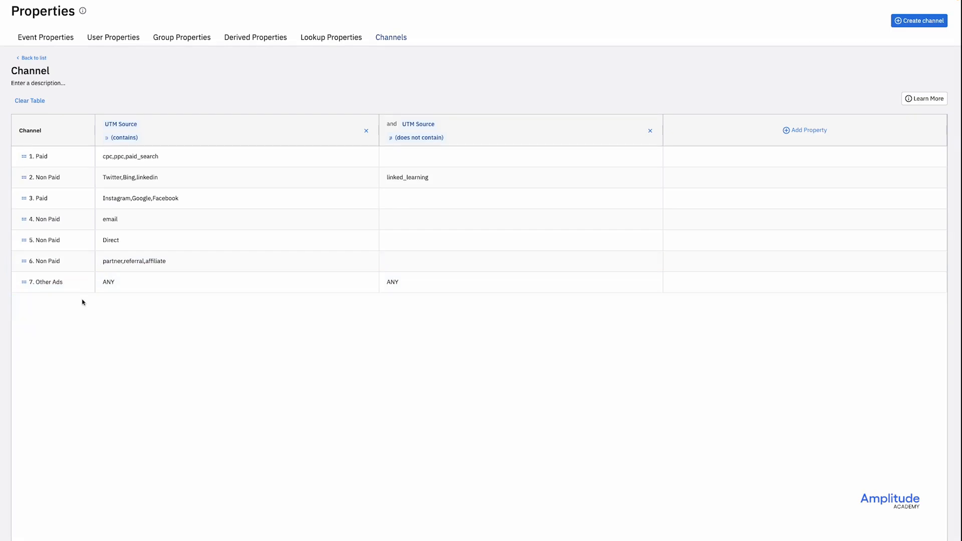
double_click(44, 282)
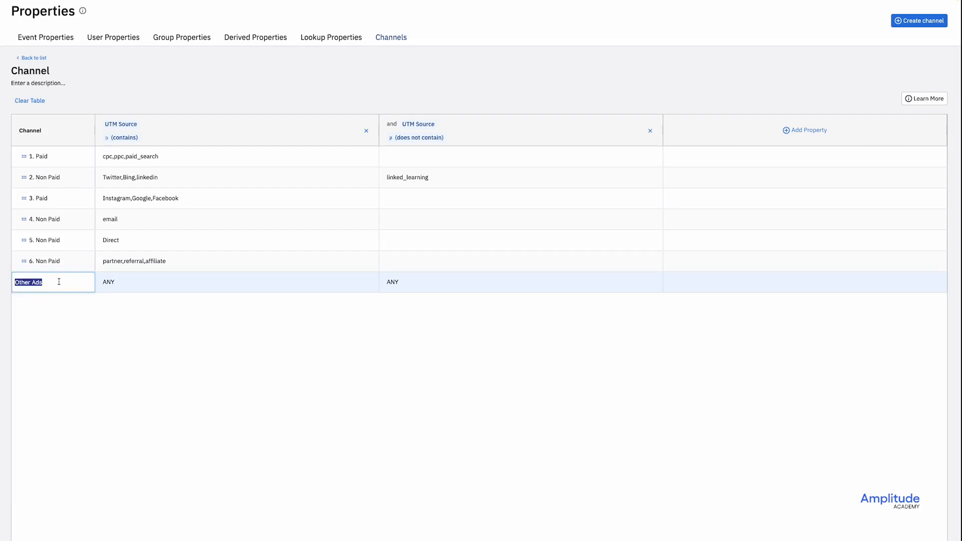
text(Non Paid)
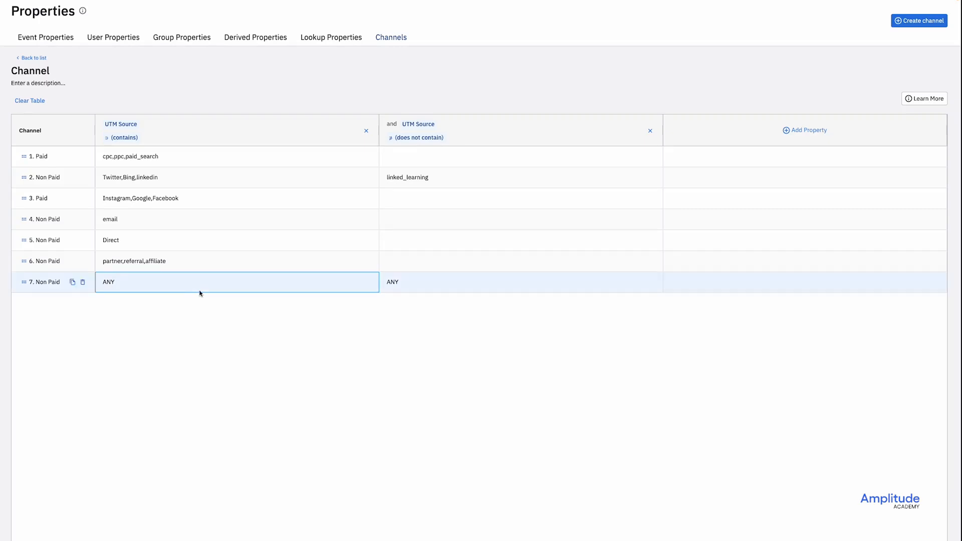
click(520, 281)
text(Paid vs. Non-paid )
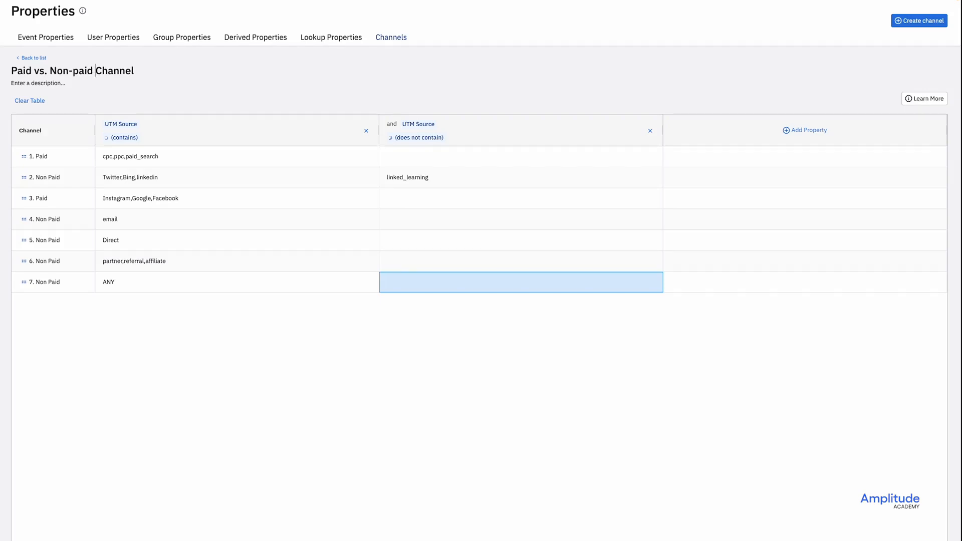
click(134, 70)
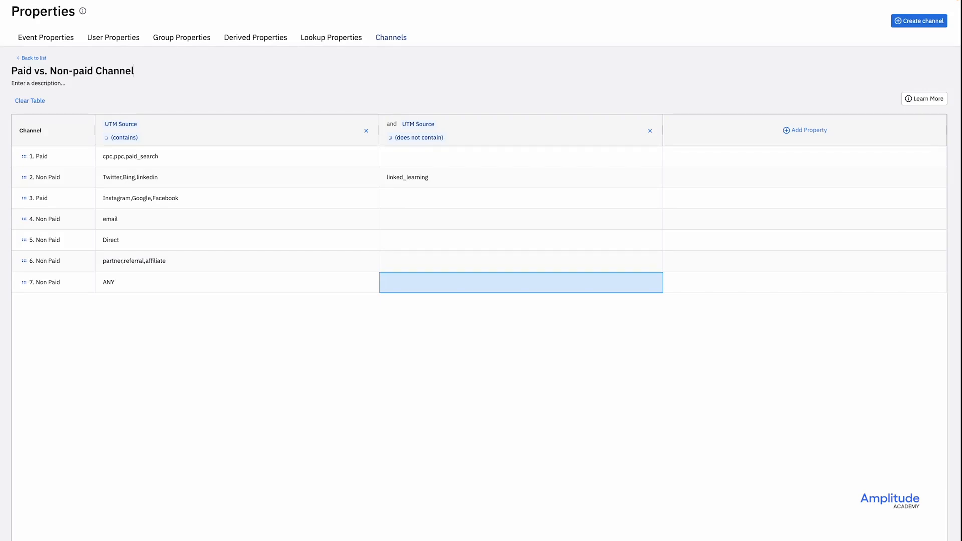
text(s)
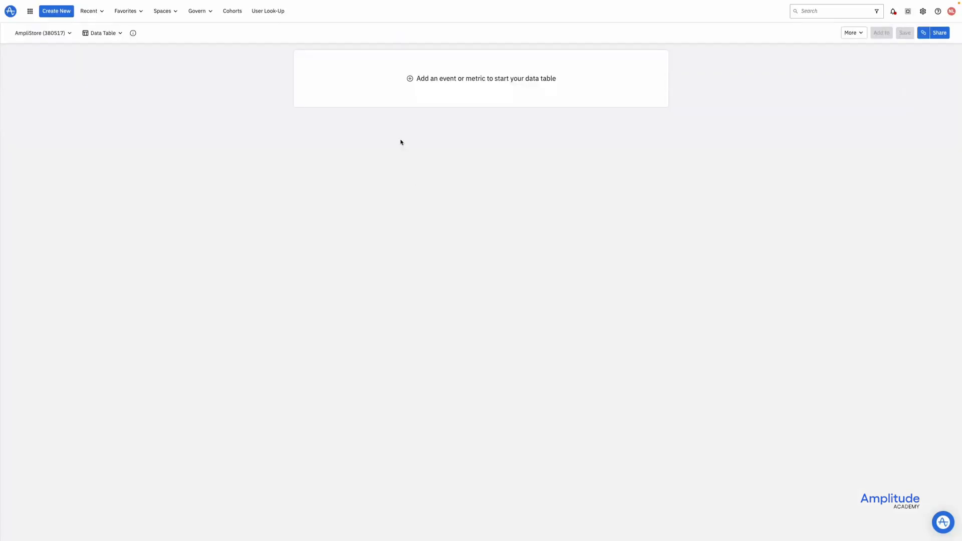
- Add Complete Purchase to the data table and group its rows by UTM Source
click(485, 79)
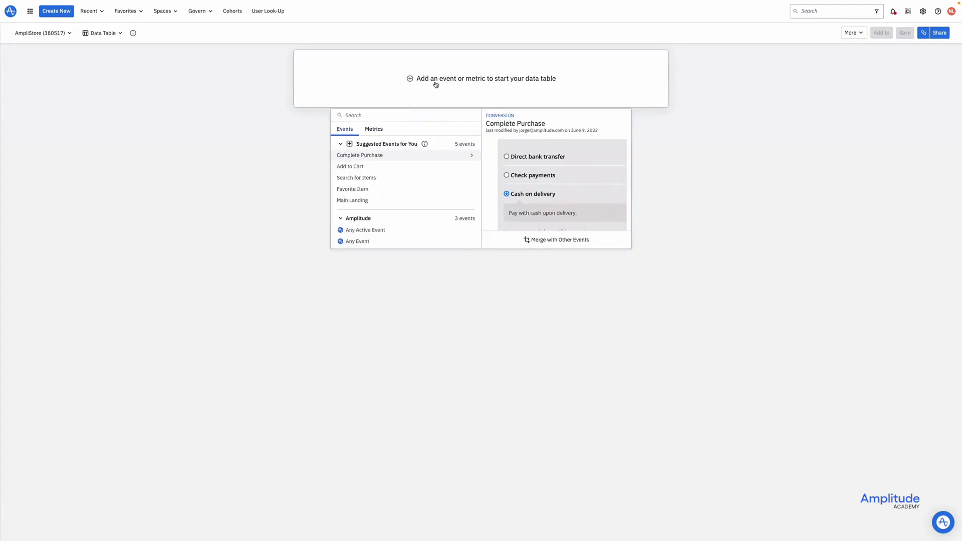
click(360, 155)
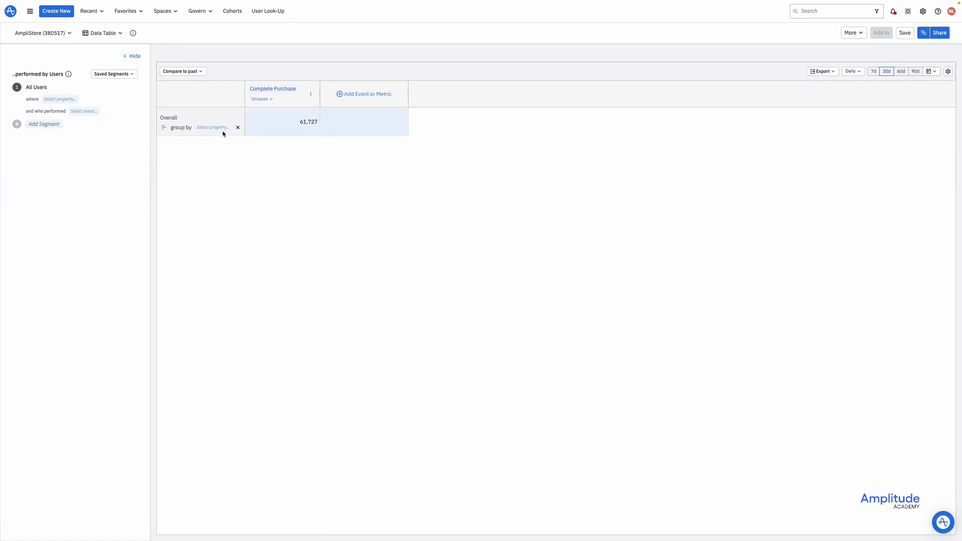
click(213, 127)
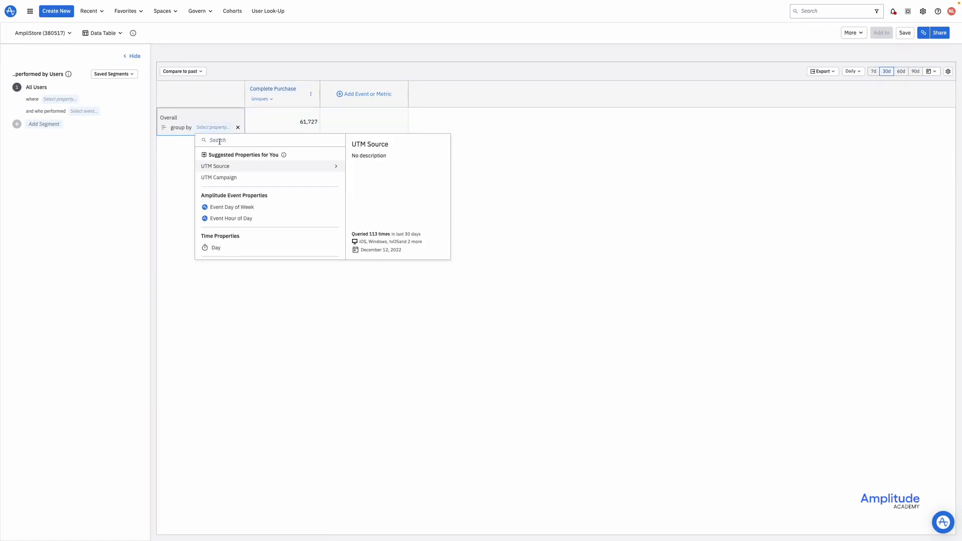
click(215, 165)
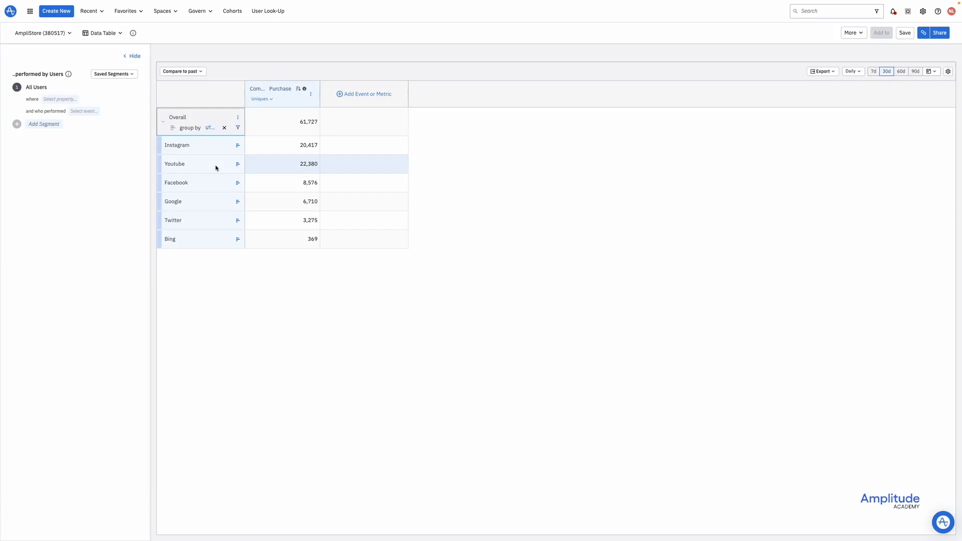
click(210, 128)
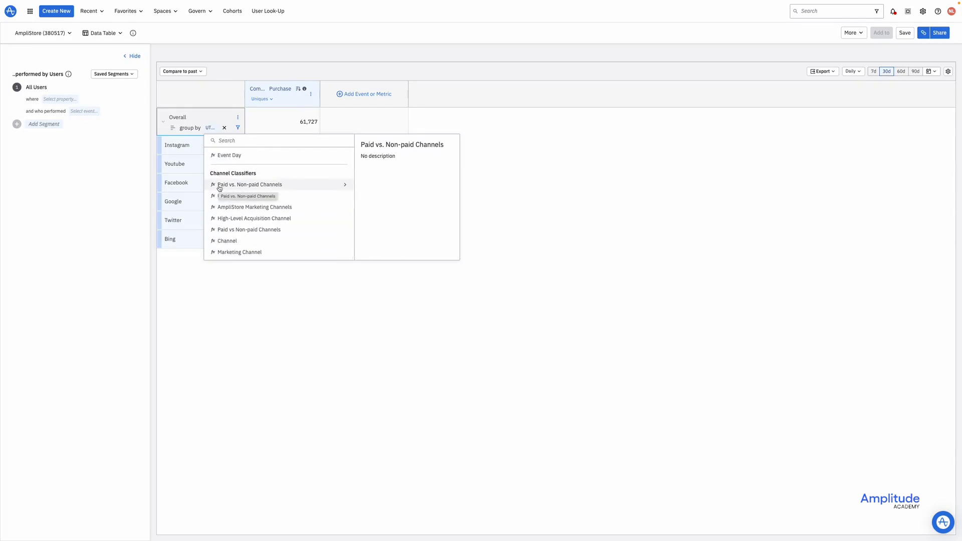
- Group by Paid vs. Non-paid Channels, then sub-group both Paid and Non Paid by UTM Source
click(249, 184)
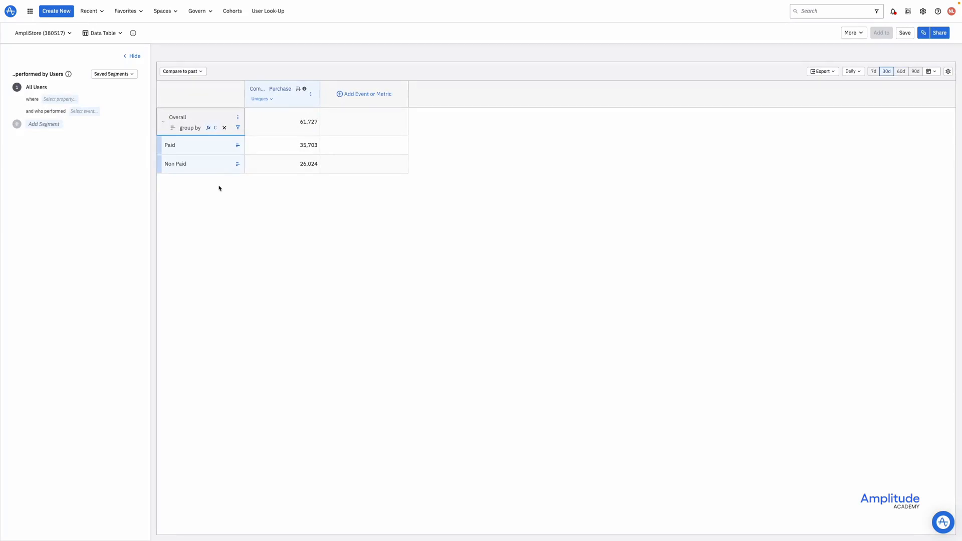
click(238, 147)
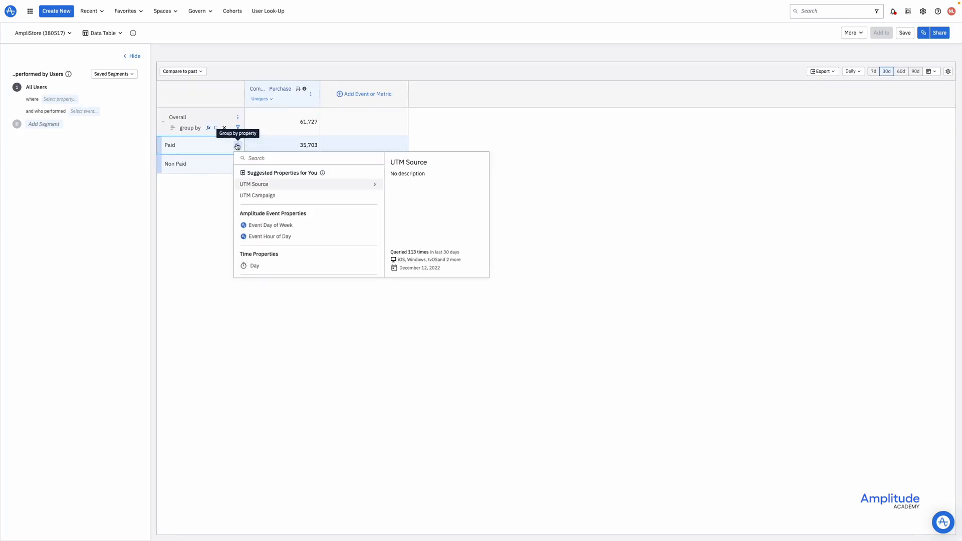
click(252, 184)
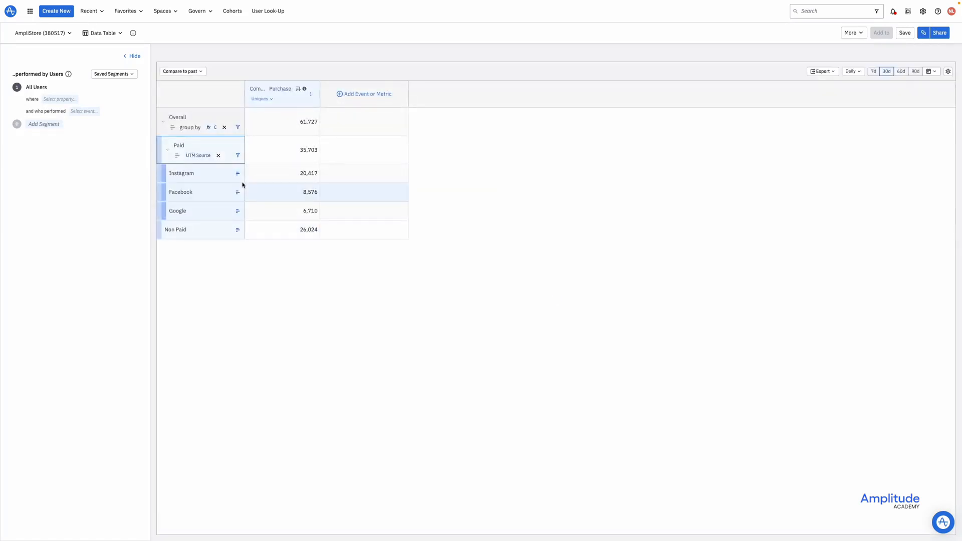
click(238, 229)
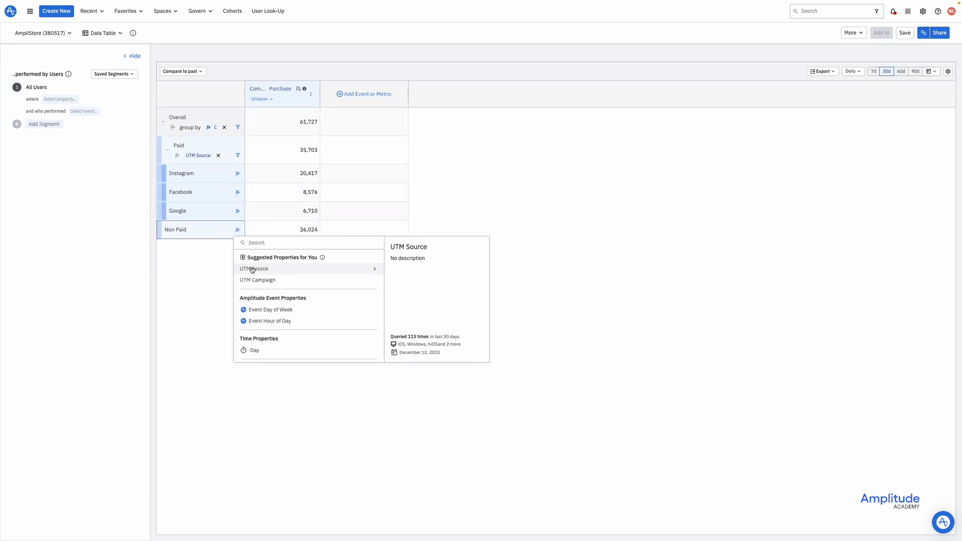
click(252, 269)
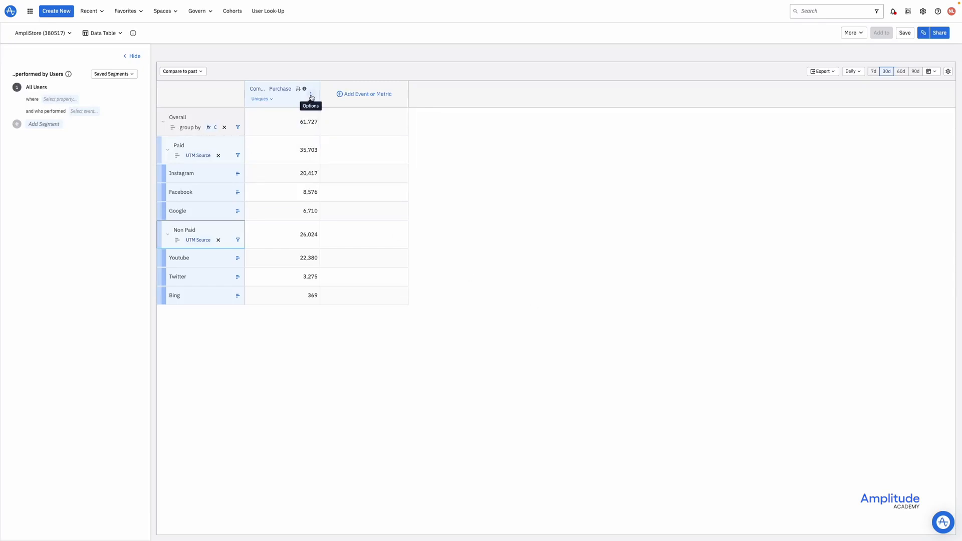
click(311, 94)
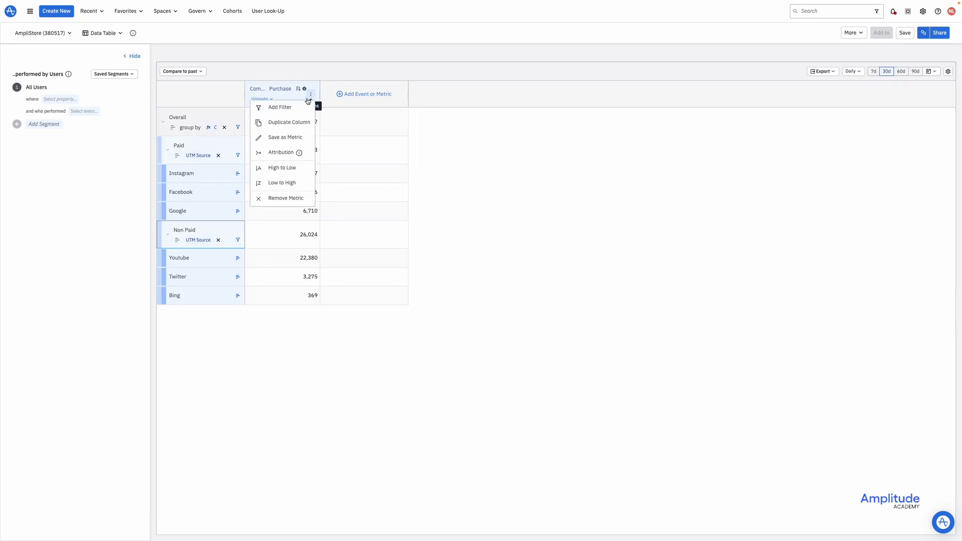
click(281, 152)
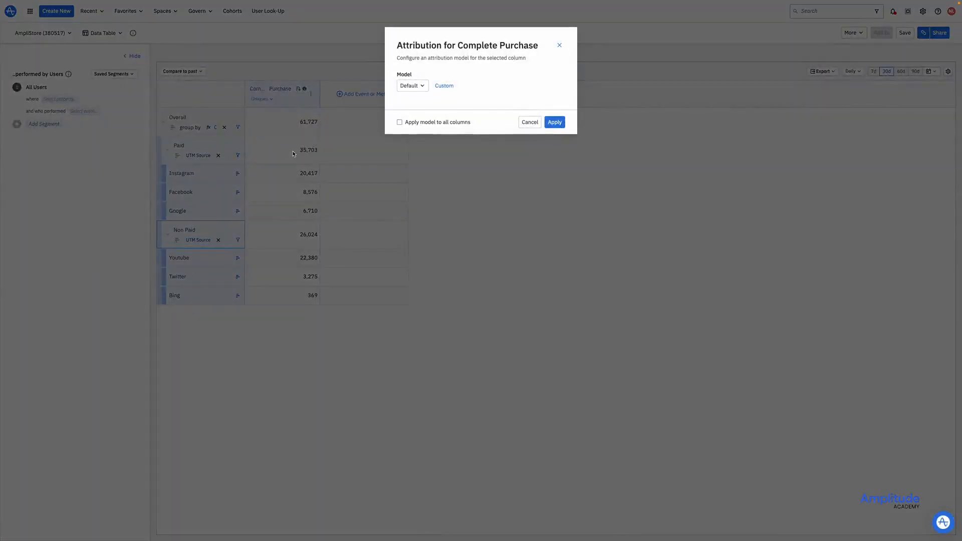
click(411, 85)
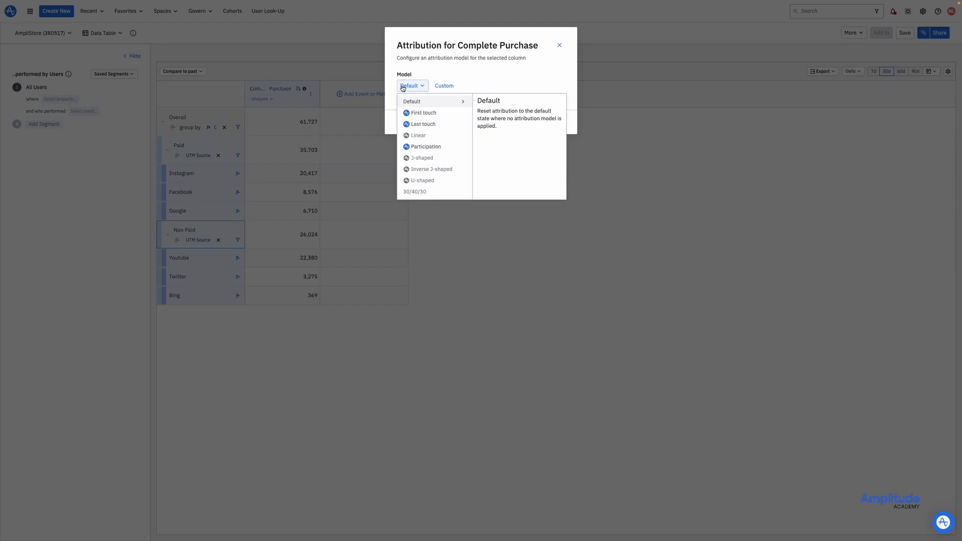
mouse_move(422, 113)
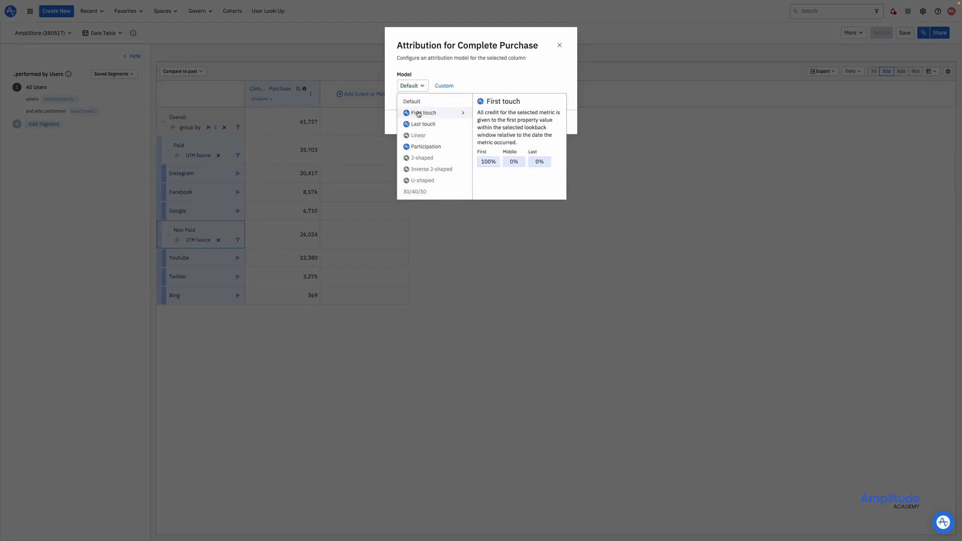
mouse_move(423, 112)
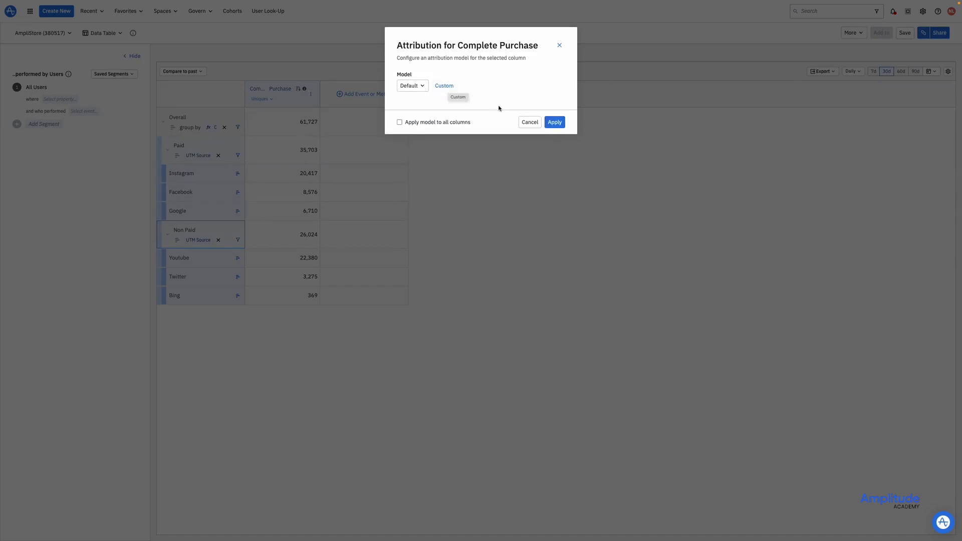
click(529, 121)
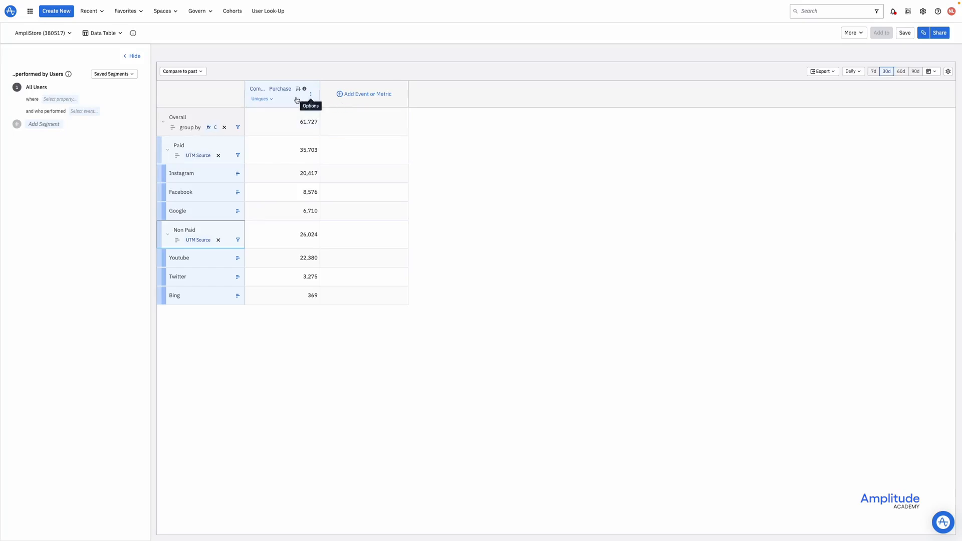
- Count Complete Purchase as Event Totals and list attribution models under Options > Attribution
click(261, 99)
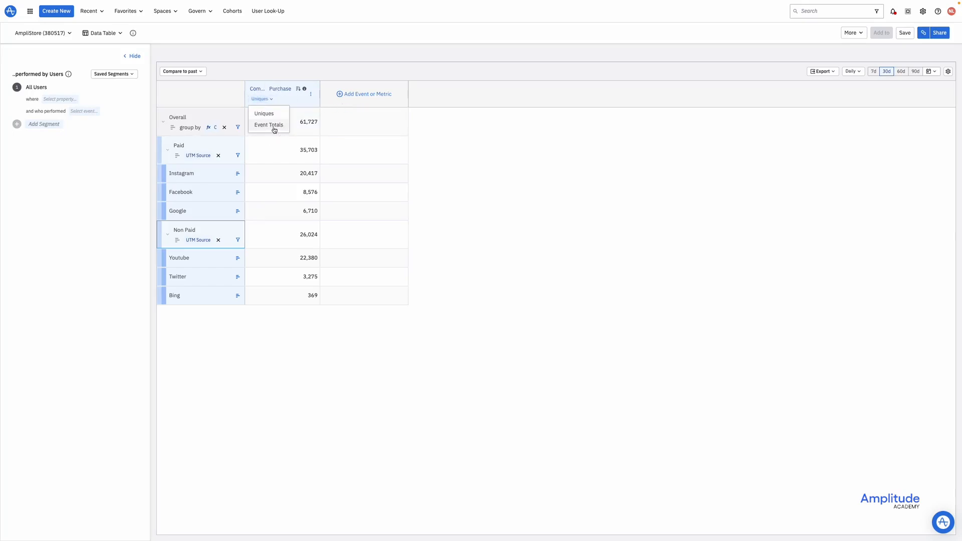
click(268, 125)
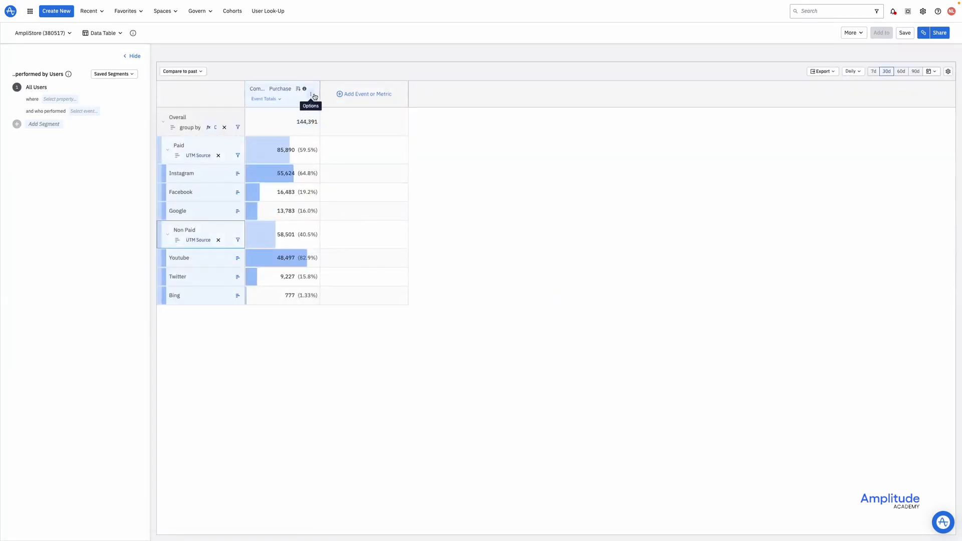
click(312, 95)
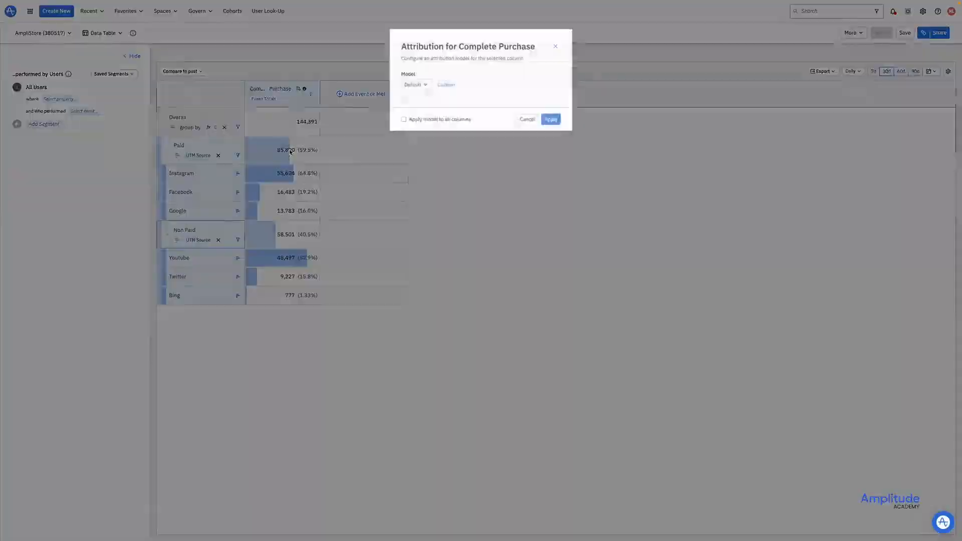
click(411, 85)
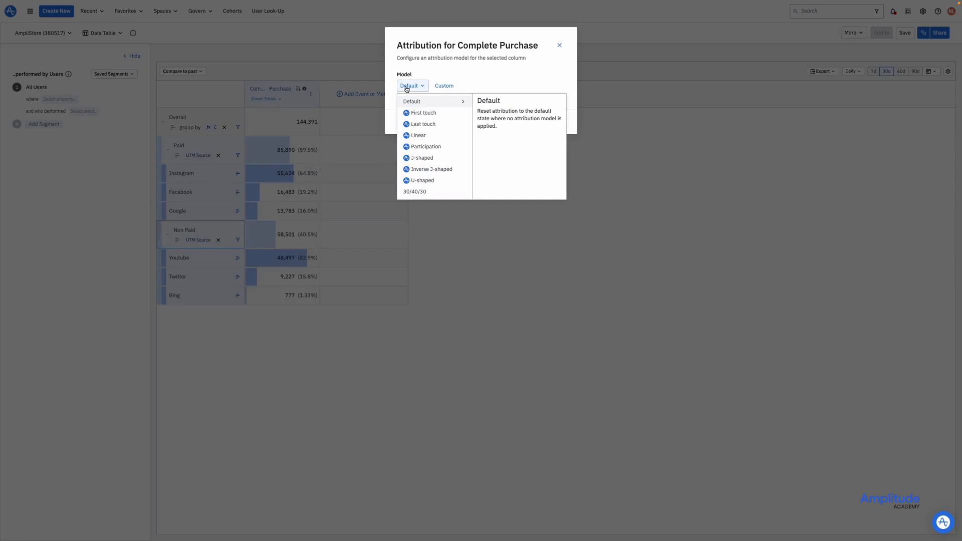
mouse_move(418, 135)
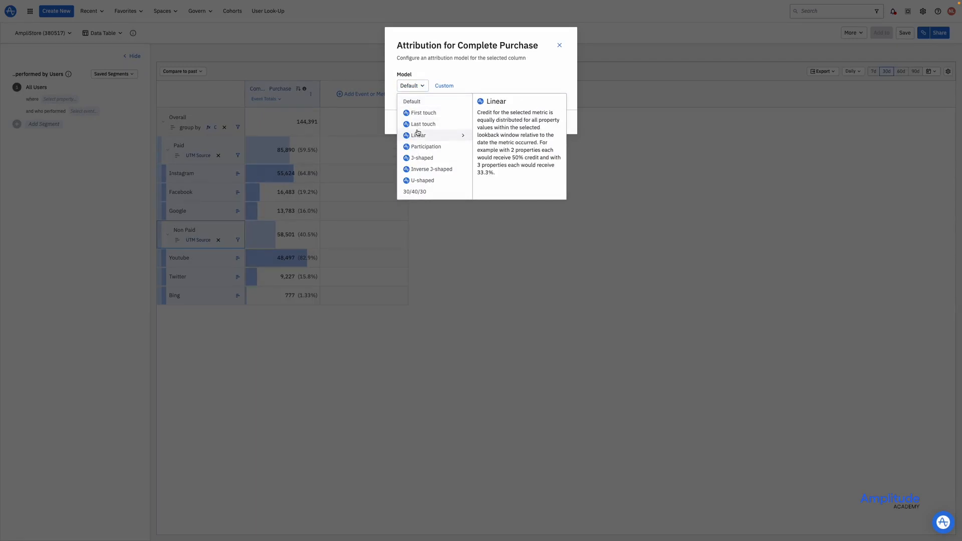
mouse_move(417, 134)
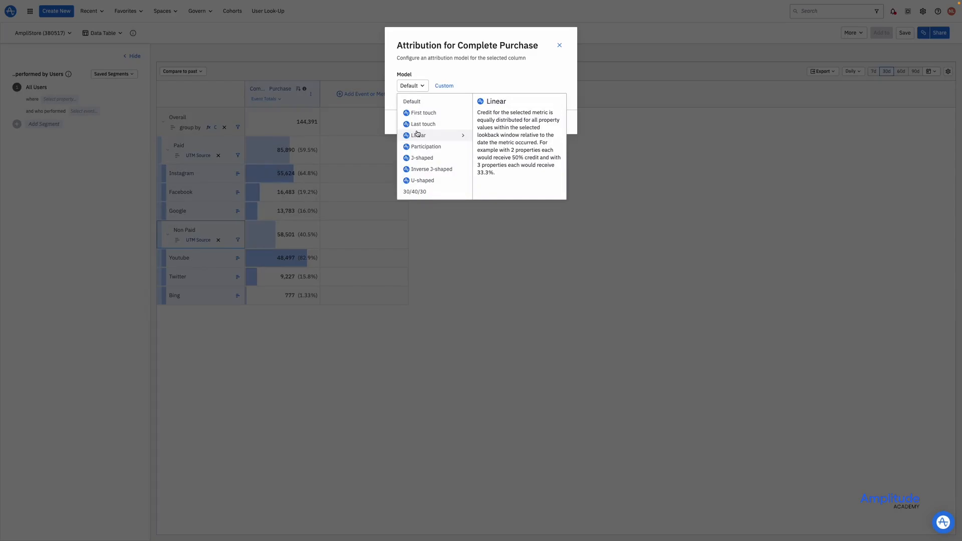